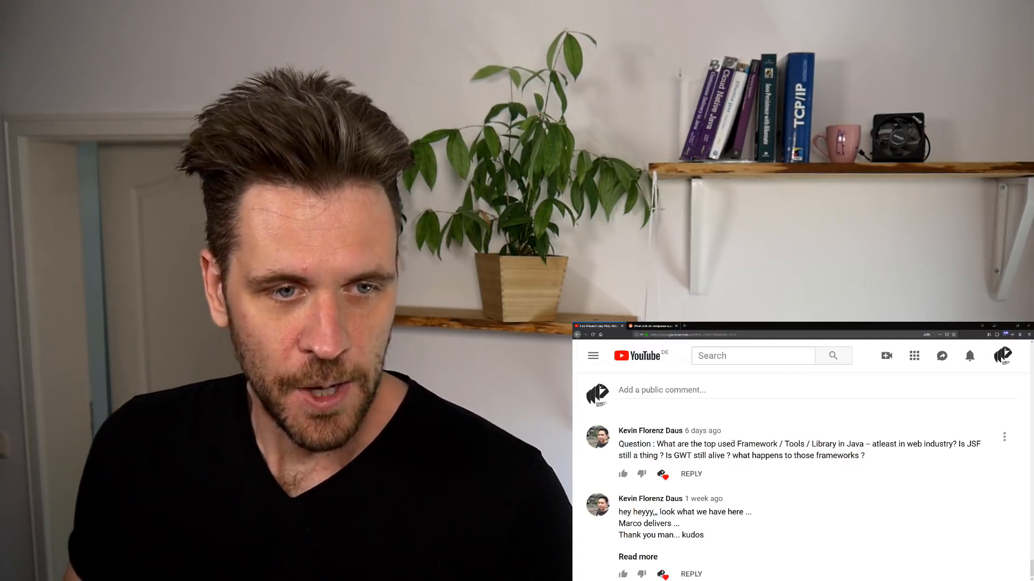
- Switch to the Reddit tab showing the r/java 'What skills do companies expect from Java devs in 2019?' thread
left_click(653, 326)
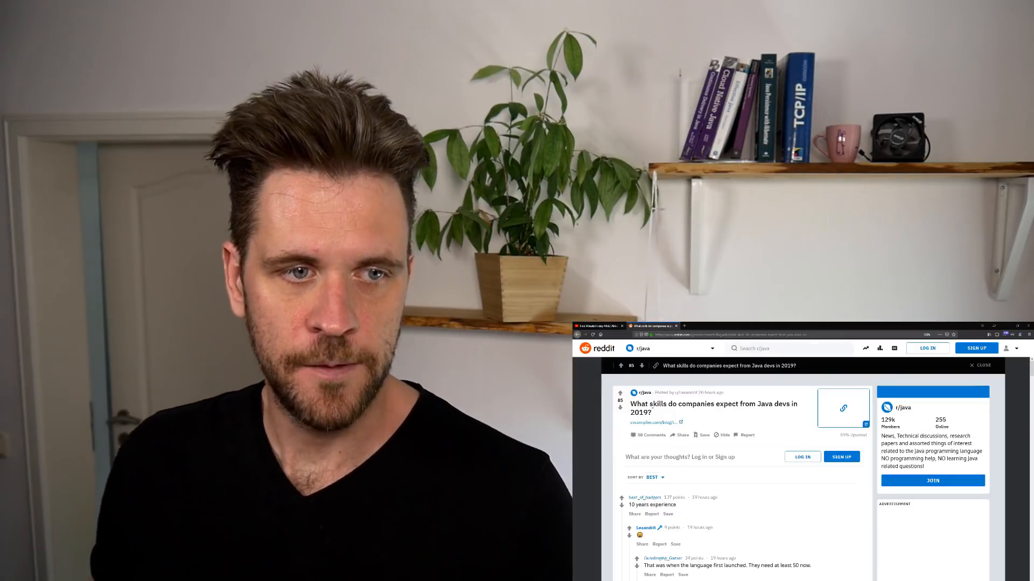